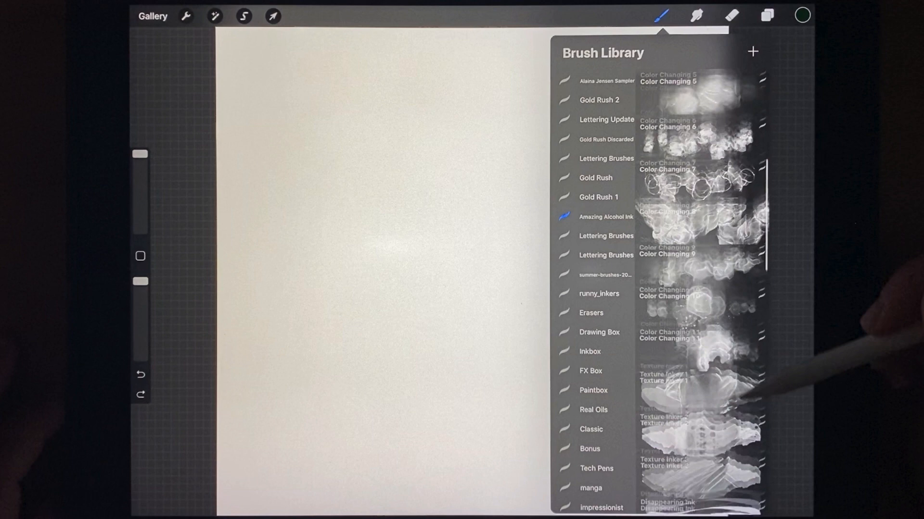
Step: Dab pale blue Amazing Alcohol Ink blooms with lacy edges along the canvas's right side
{"action": "left_click", "coordinate": [796, 14]}
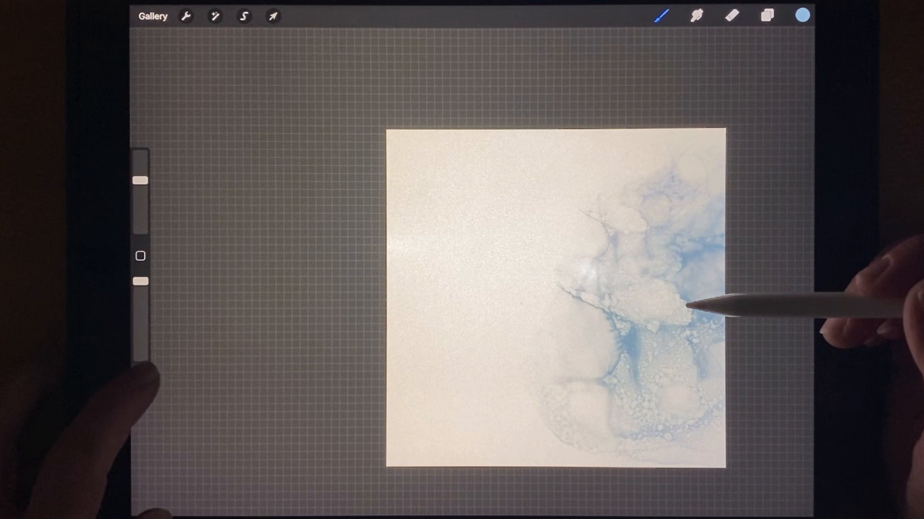
{"action": "left_click", "coordinate": [140, 389]}
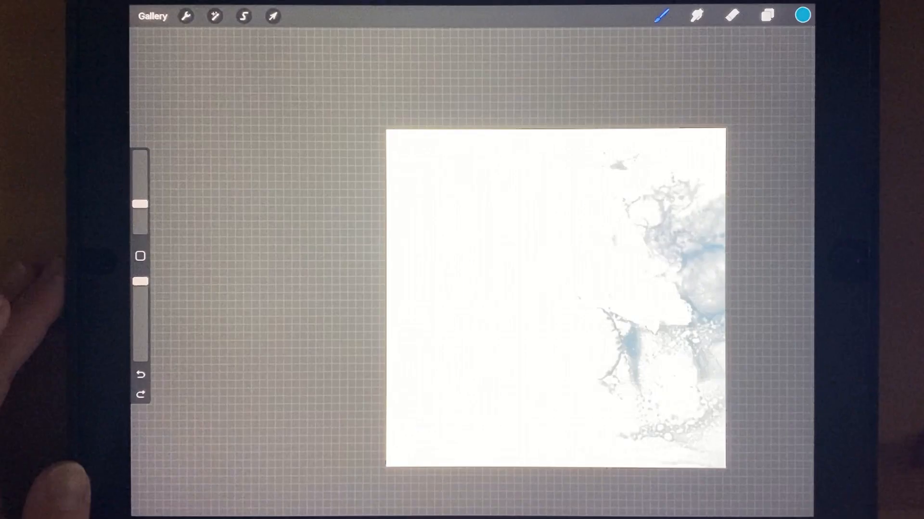
Step: Paint teal and blue bands outlining the curling wave, with a deeper blue hooked tip
{"action": "left_click", "coordinate": [660, 15]}
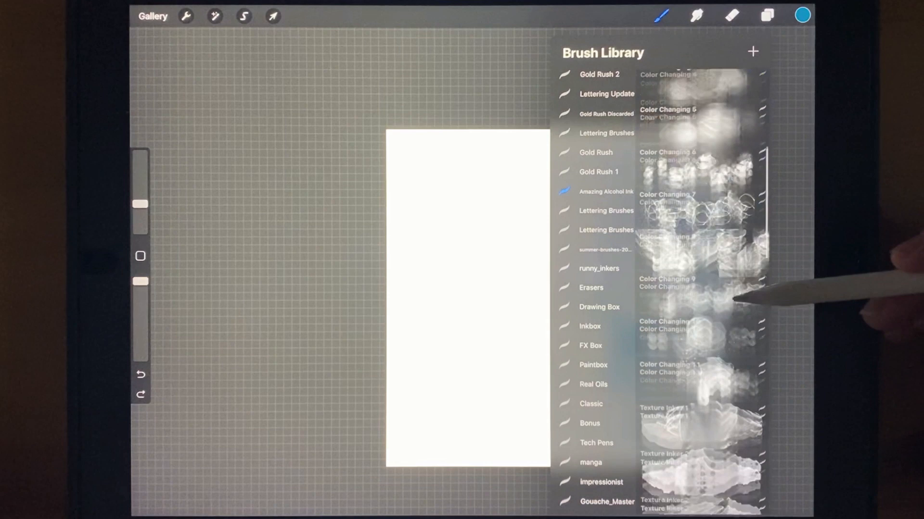
{"action": "scroll", "scroll_direction": "down", "scroll_amount": 3}
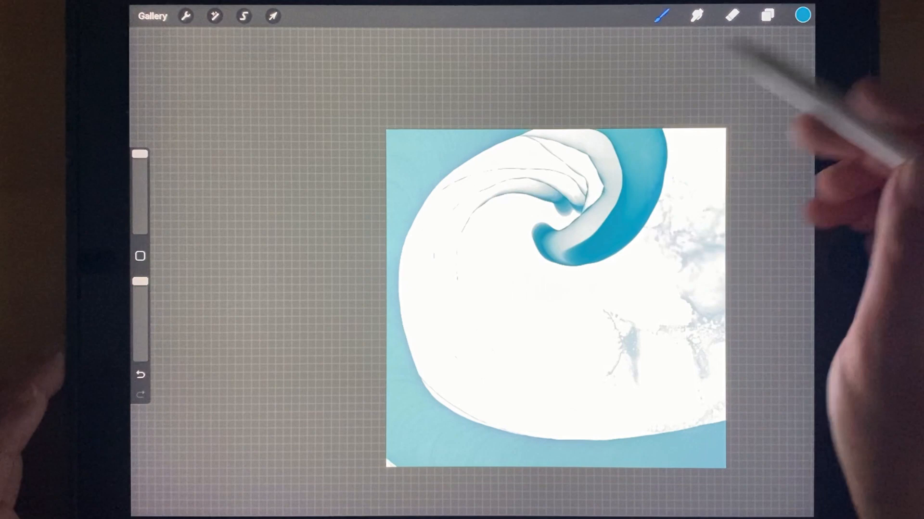
{"action": "left_click", "coordinate": [802, 14]}
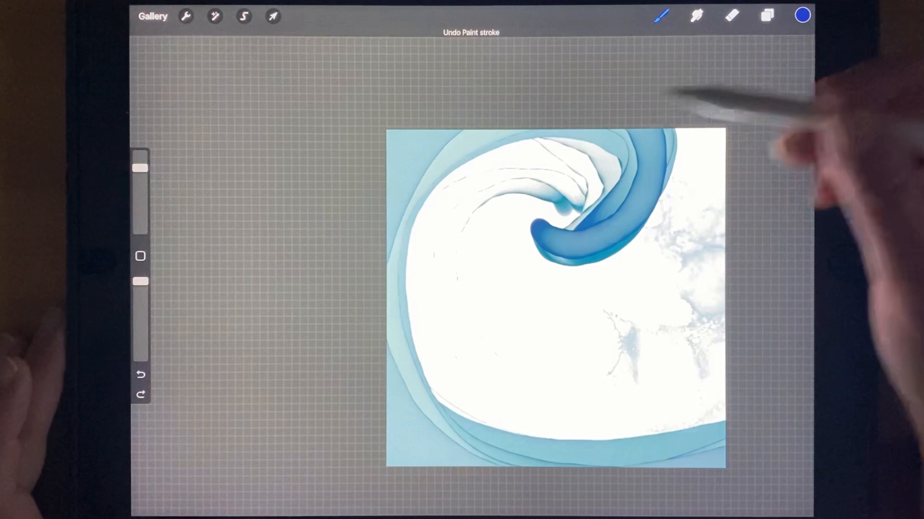
Step: Layer more blue ribbon strokes along the wave's outer bands and inner curl
{"action": "left_click", "coordinate": [658, 15]}
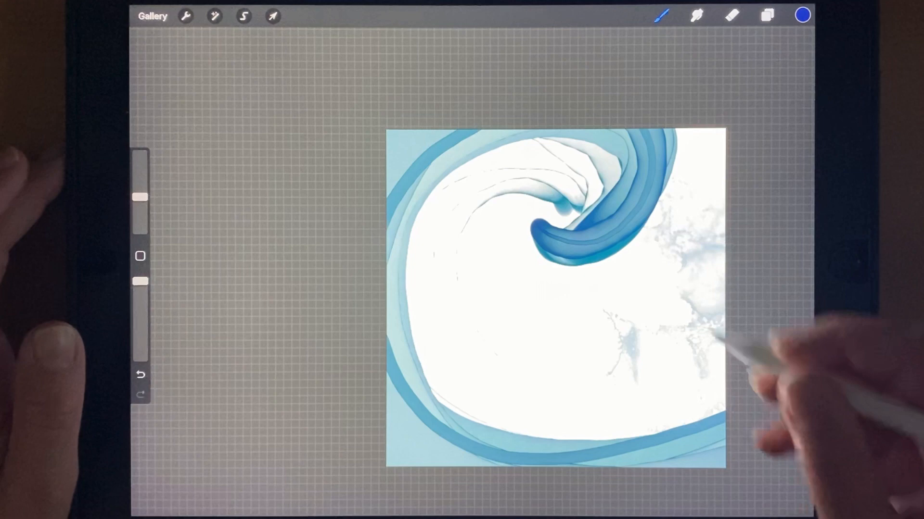
{"action": "left_click", "coordinate": [802, 15]}
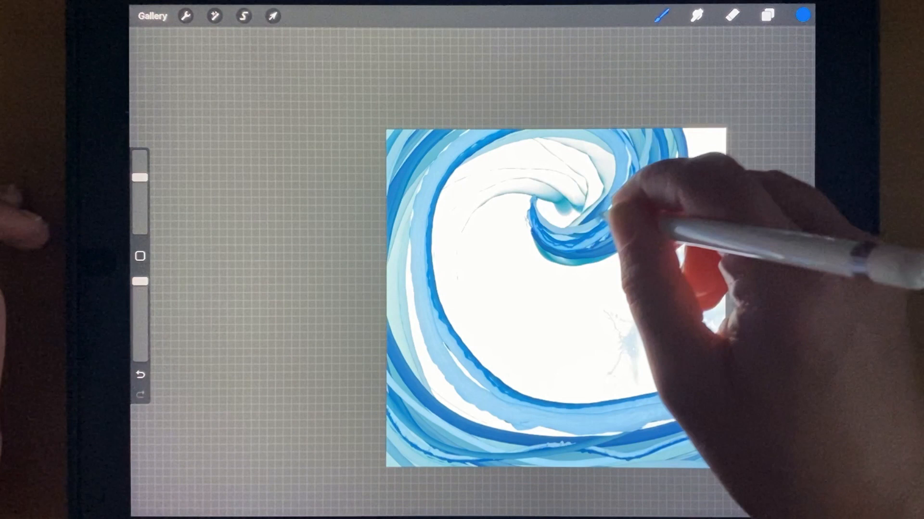
{"action": "left_click", "coordinate": [801, 14]}
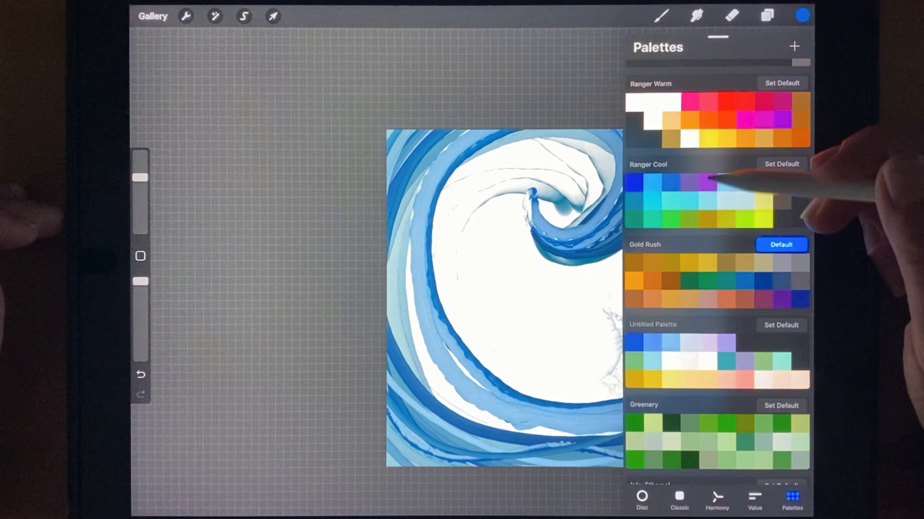
Step: Weave Ranger Cool teal and blue bands through the wave, with a long teal lower sweep
{"action": "scroll", "scroll_direction": "down", "scroll_amount": 3}
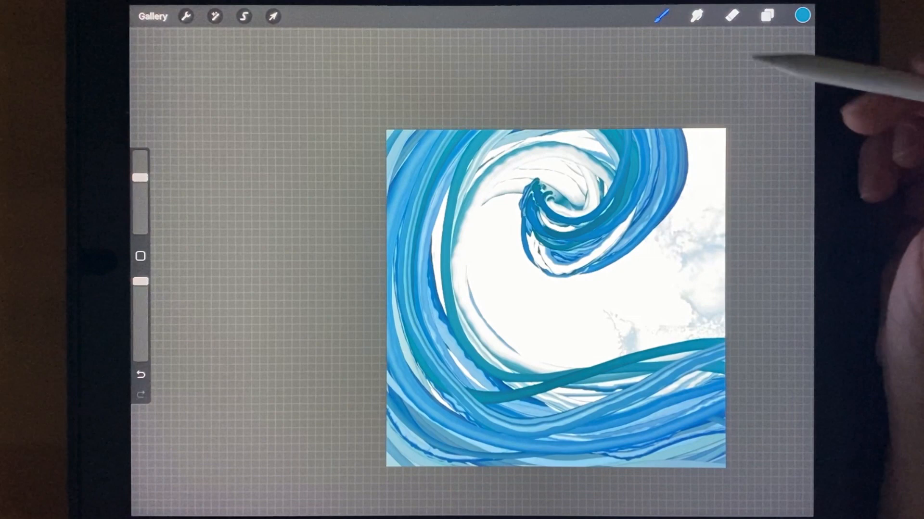
Step: Streak teal ink into the inner curl and across the lower wave with Ink Pool Edger
{"action": "left_click", "coordinate": [660, 15]}
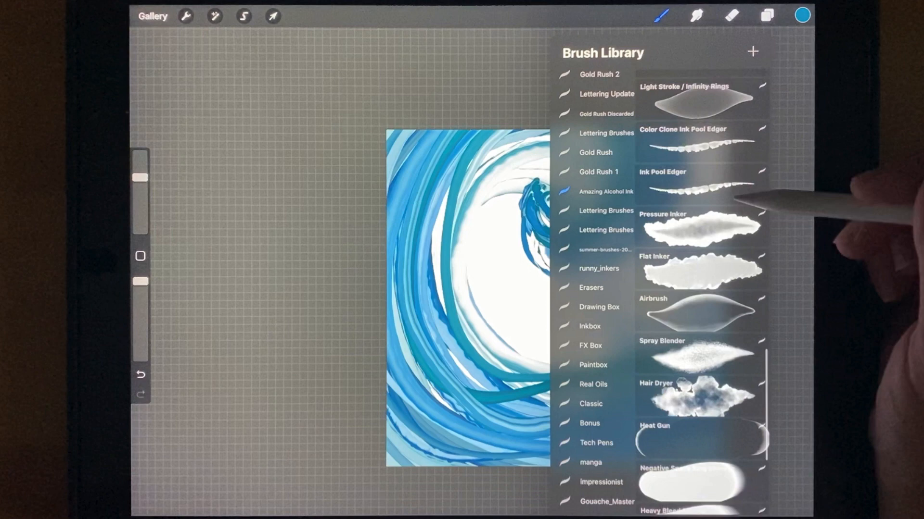
{"action": "left_click", "coordinate": [801, 13]}
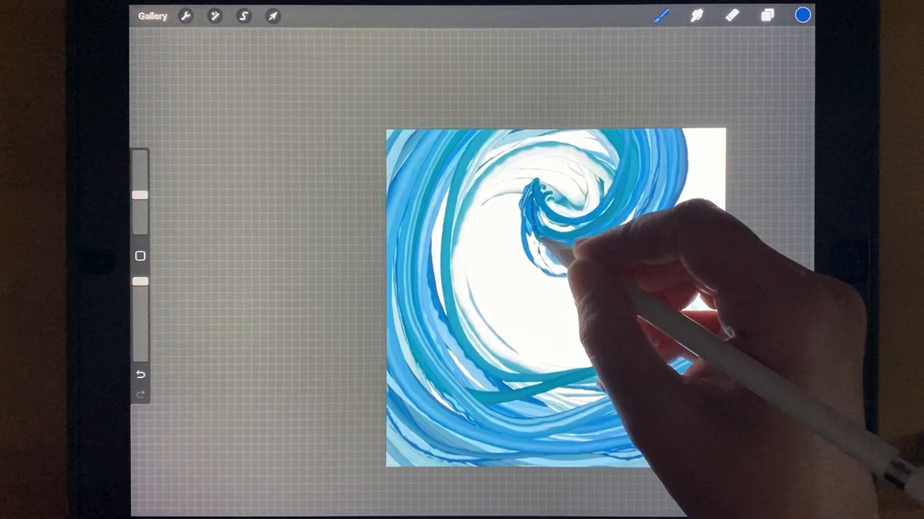
{"action": "left_click", "coordinate": [803, 15]}
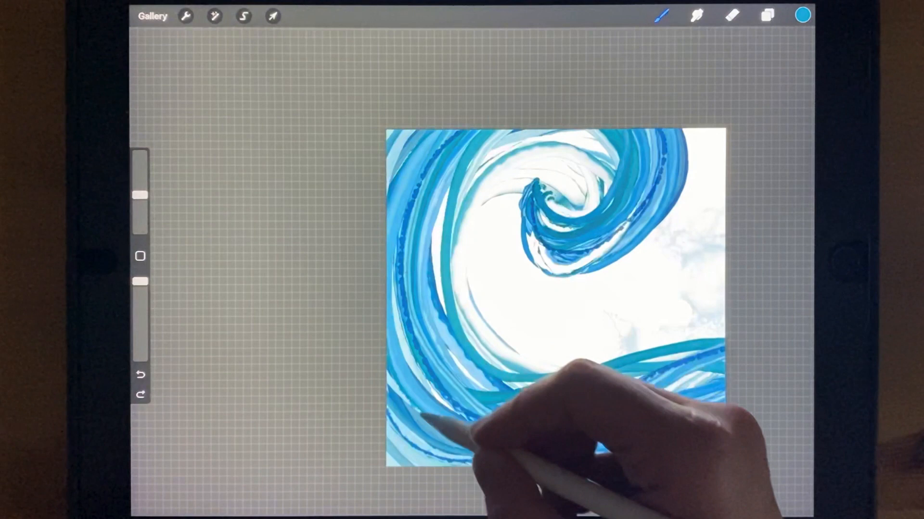
{"action": "left_click", "coordinate": [660, 16]}
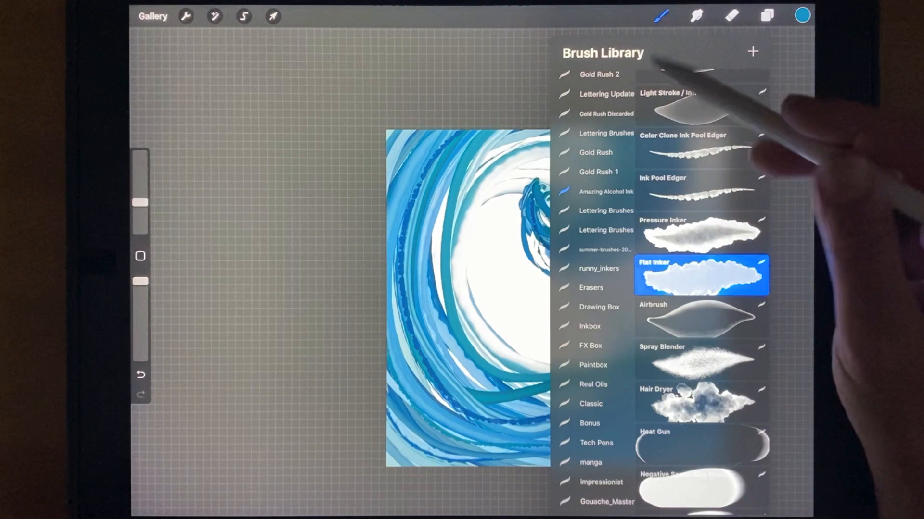
Step: Edge the inner curl with a dark navy ragged band using the Flat Inker brush
{"action": "left_click", "coordinate": [799, 13]}
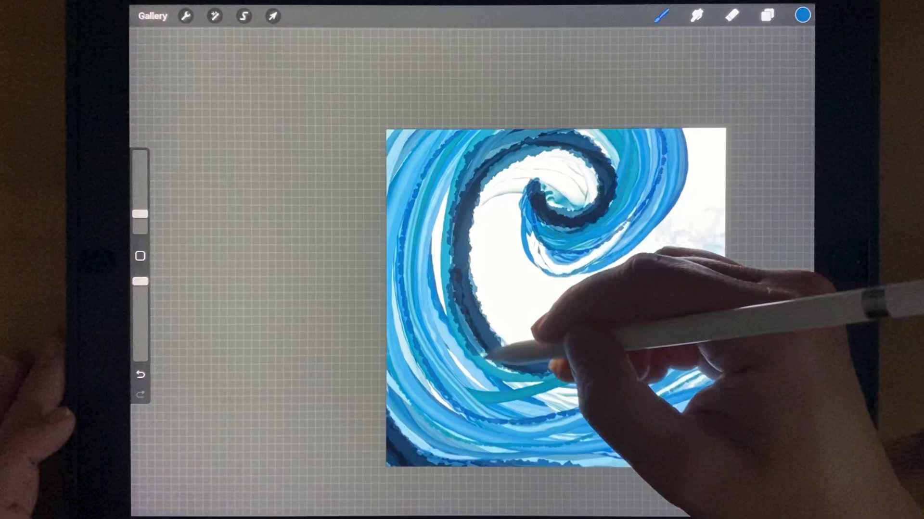
{"action": "left_click", "coordinate": [660, 14]}
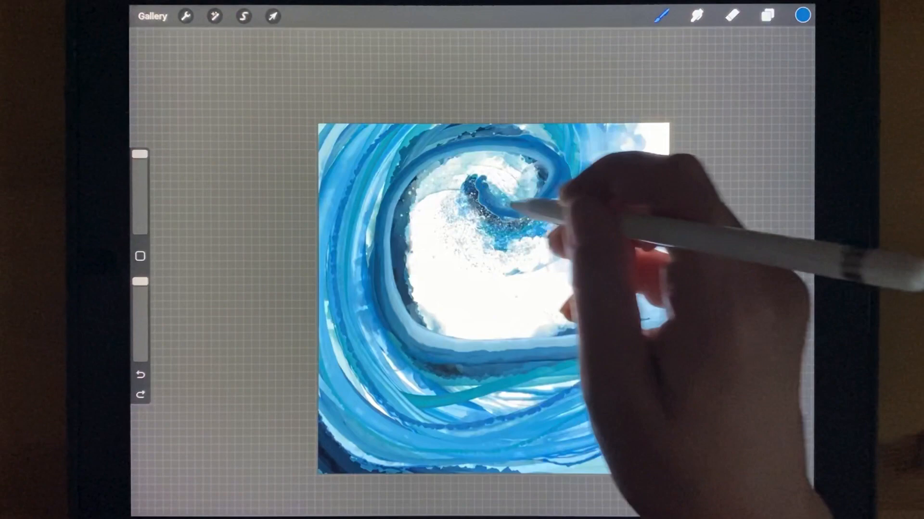
Step: Fill the curl tip with solid blue above the speckled white spray
{"action": "left_click", "coordinate": [661, 16]}
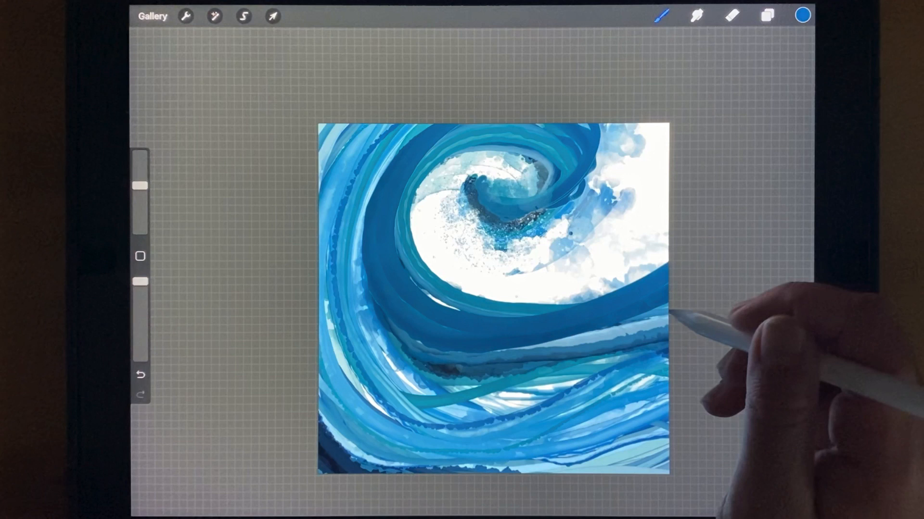
Step: Sweep a broad deep-blue band from the curl across to the canvas's right edge
{"action": "left_click", "coordinate": [659, 14]}
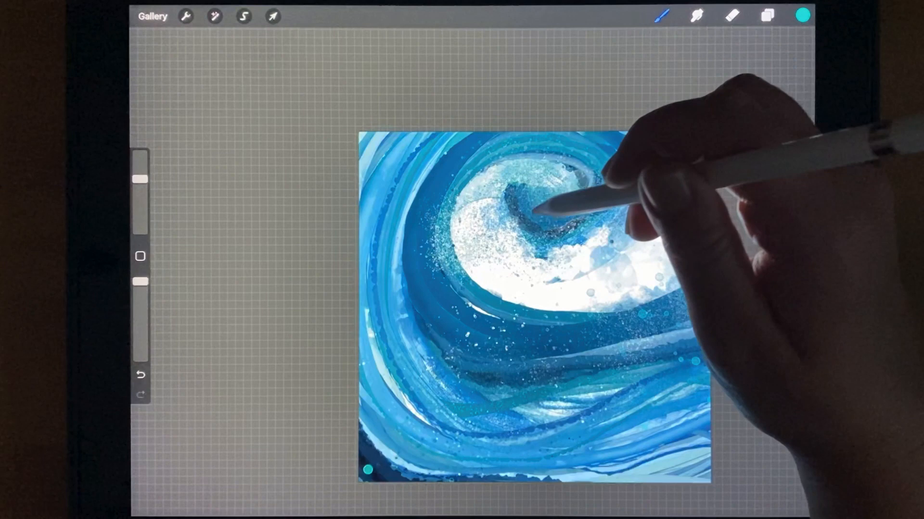
Step: Shade the curl interior with soft teal strokes over the dark blue
{"action": "left_click", "coordinate": [802, 14]}
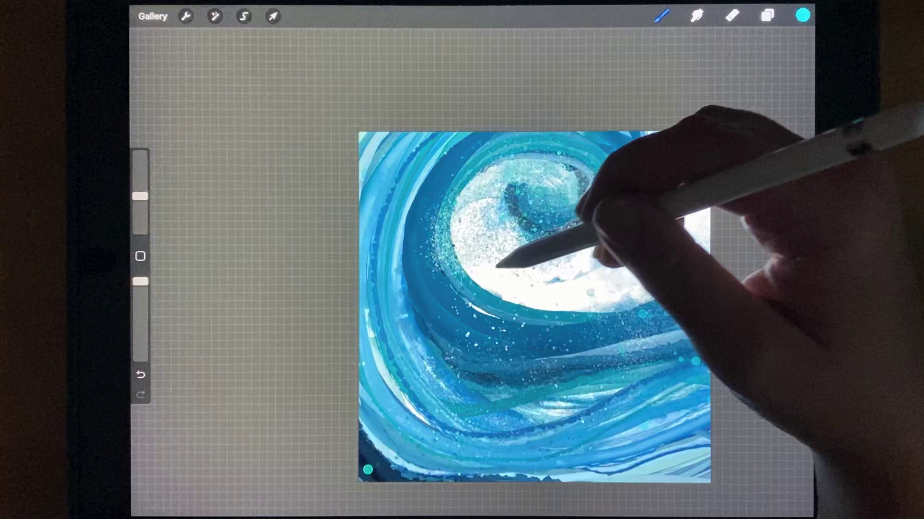
{"action": "left_click", "coordinate": [661, 14]}
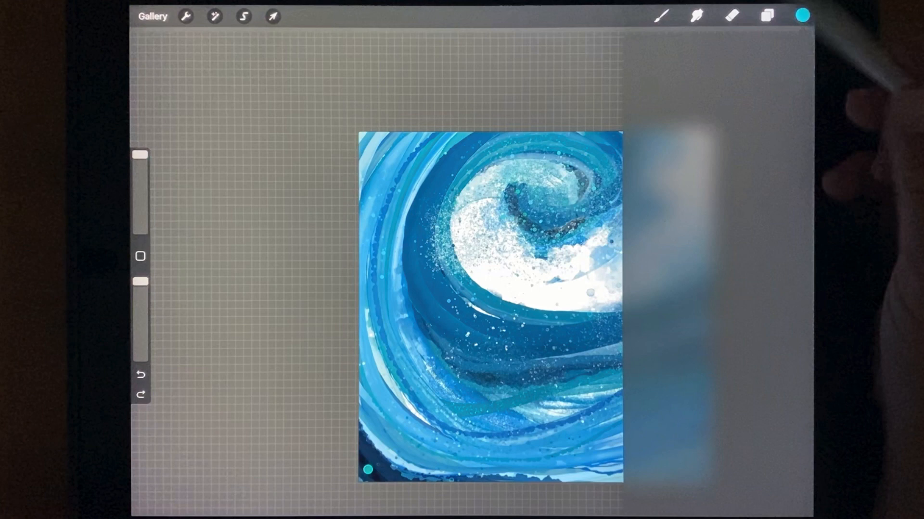
Step: Trace pale translucent blue ribbons along the curl and left sweep, then show the colour palettes
{"action": "left_click", "coordinate": [800, 14]}
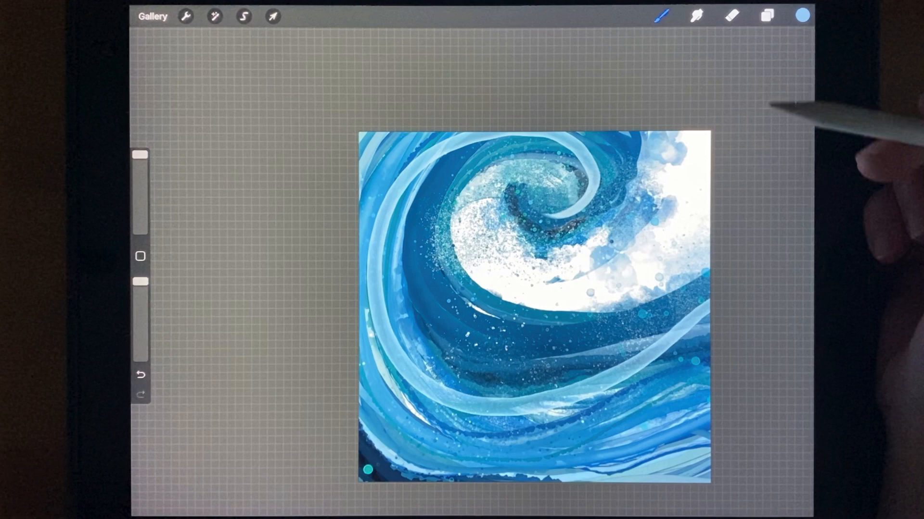
{"action": "left_click", "coordinate": [800, 16]}
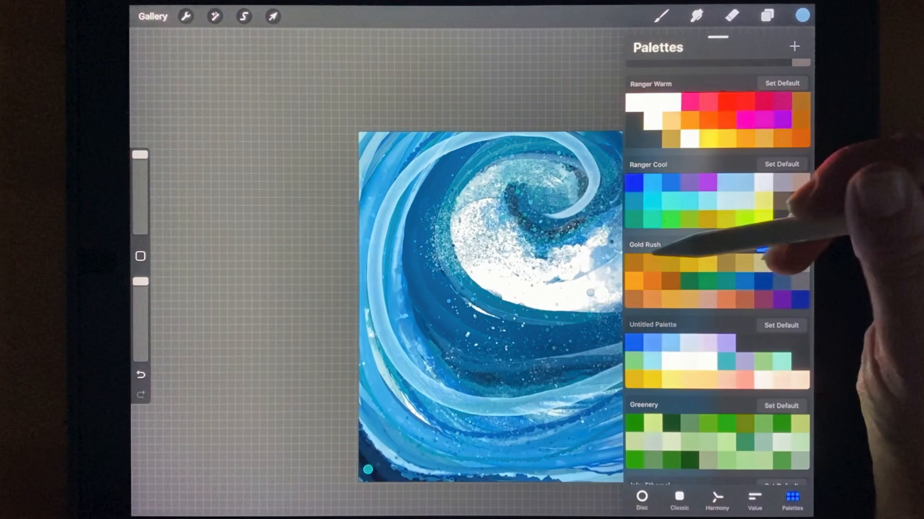
{"action": "scroll", "scroll_direction": "down", "scroll_amount": 3}
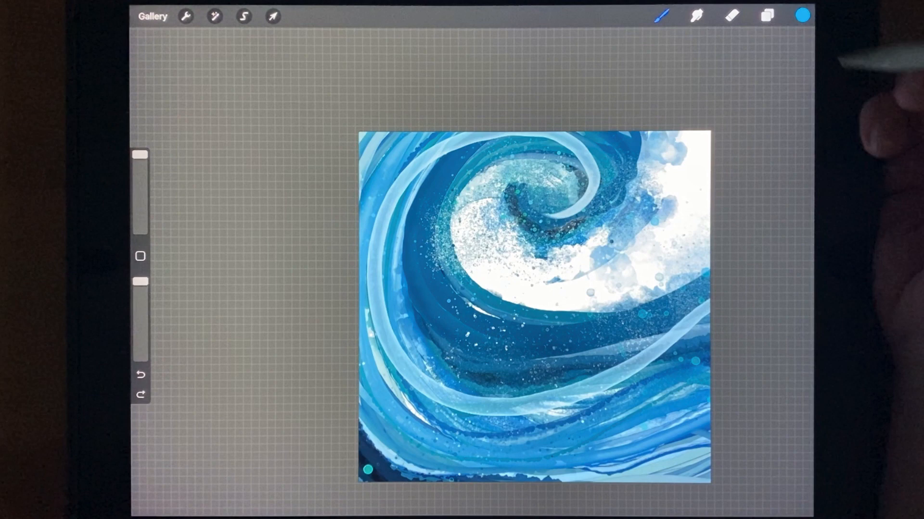
Step: Make a pale turquoise the active colour for the next wave details
{"action": "left_click", "coordinate": [768, 15]}
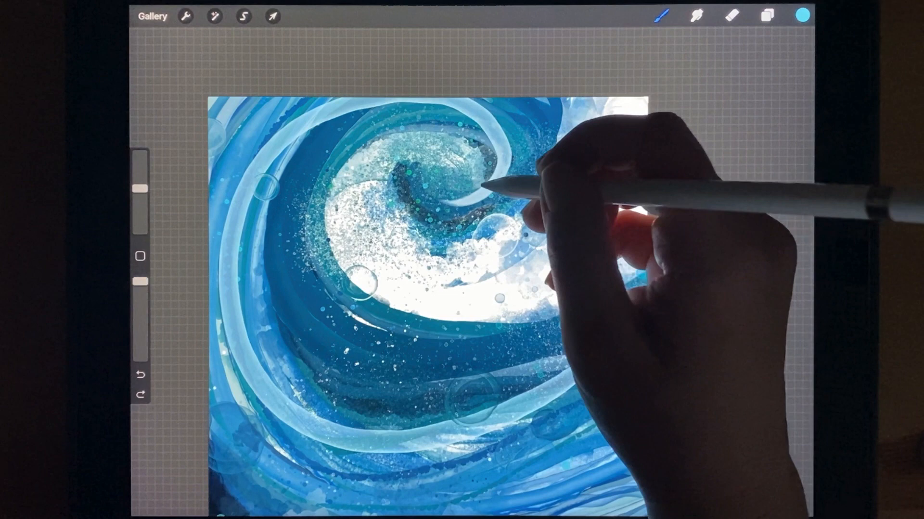
Step: Bring up the alcohol-ink brush set after stamping the bubble rings
{"action": "left_click", "coordinate": [660, 15]}
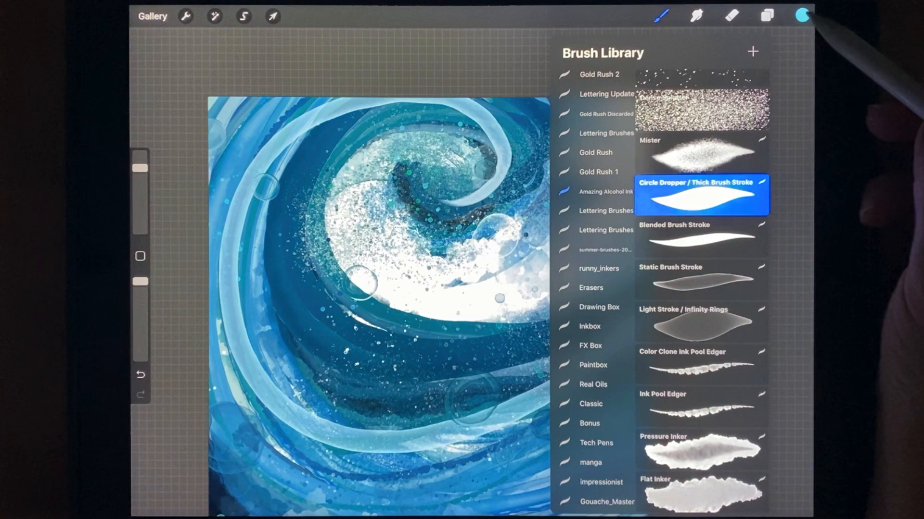
Step: Select the thick Circle Dropper brush for dabbing bubbles and teal dots
{"action": "left_click", "coordinate": [802, 15]}
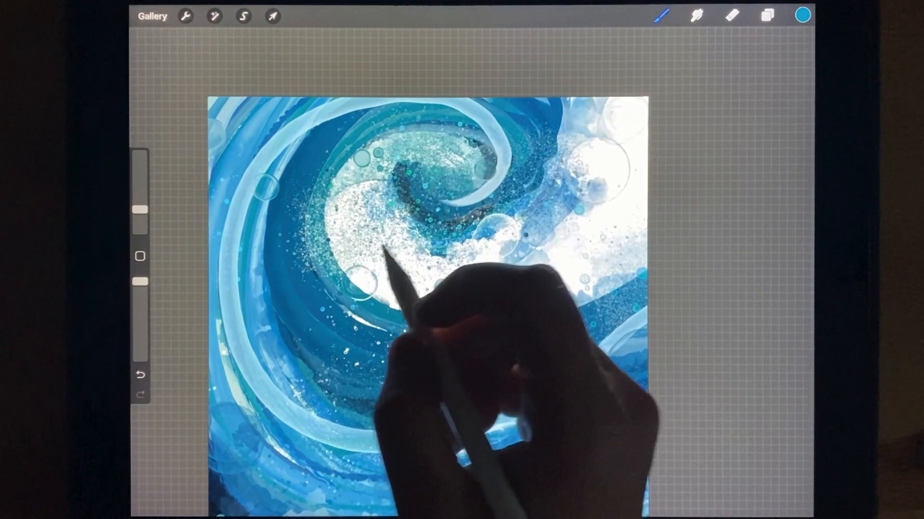
Step: Change the active colour to white for painting crest spray and speckles
{"action": "left_click", "coordinate": [662, 16]}
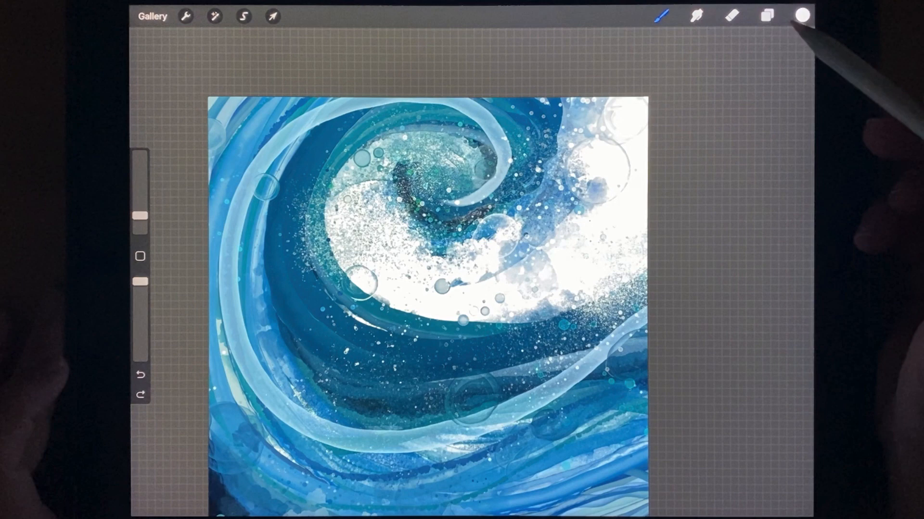
Step: Make gold the active colour and choose the Metallic Ink Splatter brush
{"action": "left_click", "coordinate": [664, 16]}
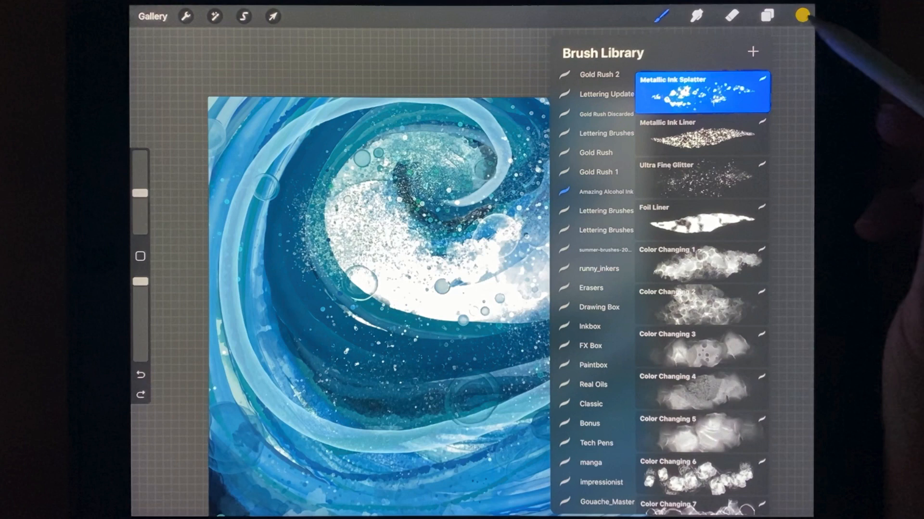
{"action": "left_click", "coordinate": [800, 16]}
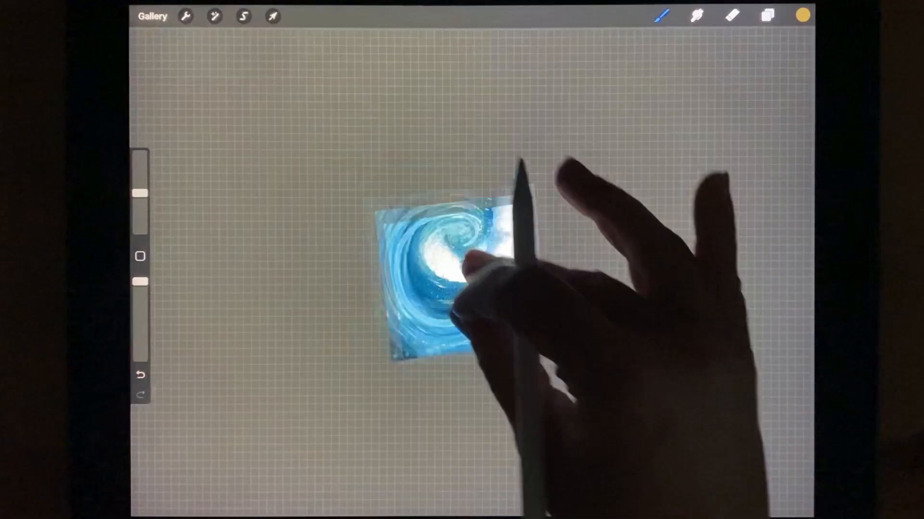
Step: Choose the Metallic Ink Liner brush from the Amazing Alcohol Ink set
{"action": "left_click", "coordinate": [660, 15]}
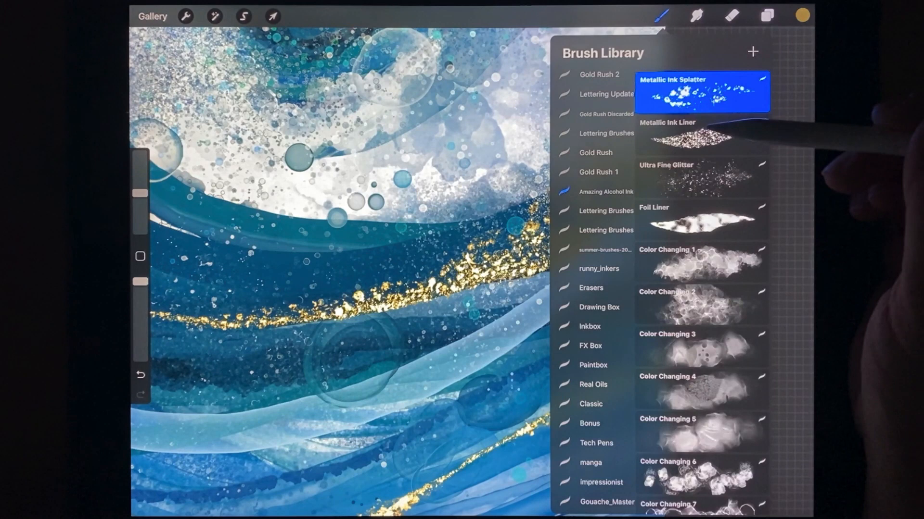
{"action": "left_click", "coordinate": [701, 91]}
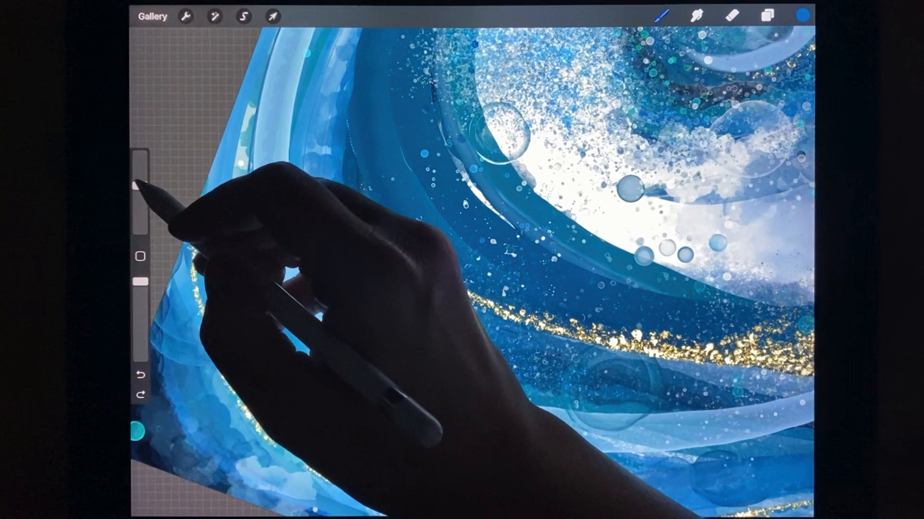
Step: Pick a bright teal on the colour Disc as the active painting colour
{"action": "left_click", "coordinate": [800, 15]}
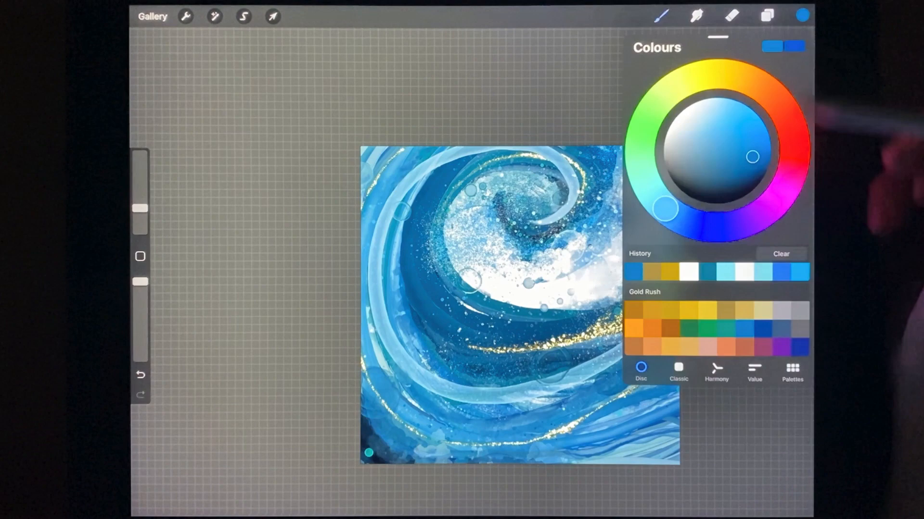
{"action": "left_click", "coordinate": [660, 15]}
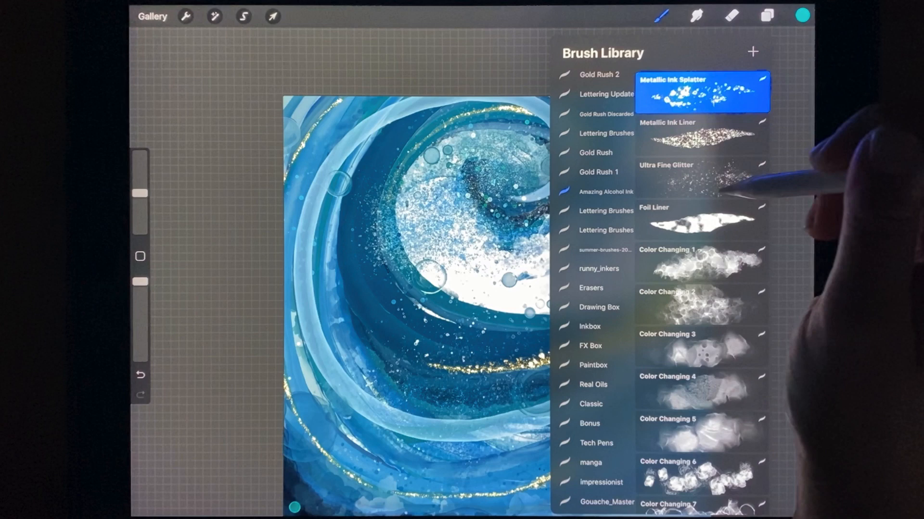